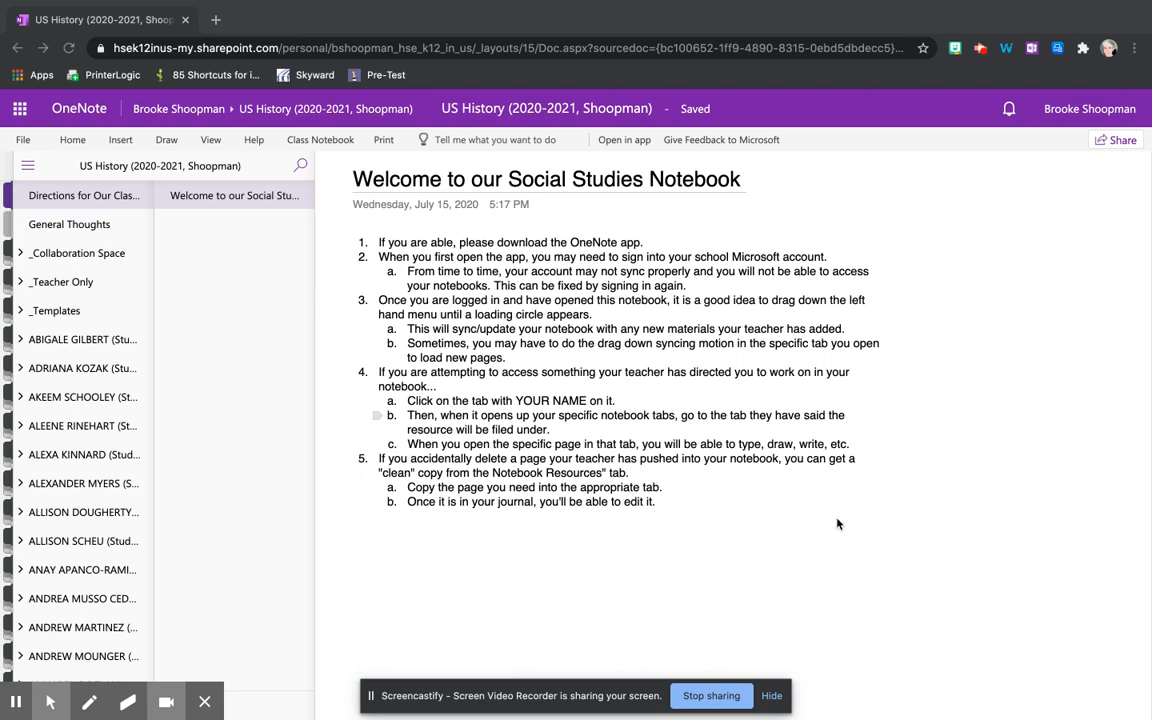
mouse_move(828, 520)
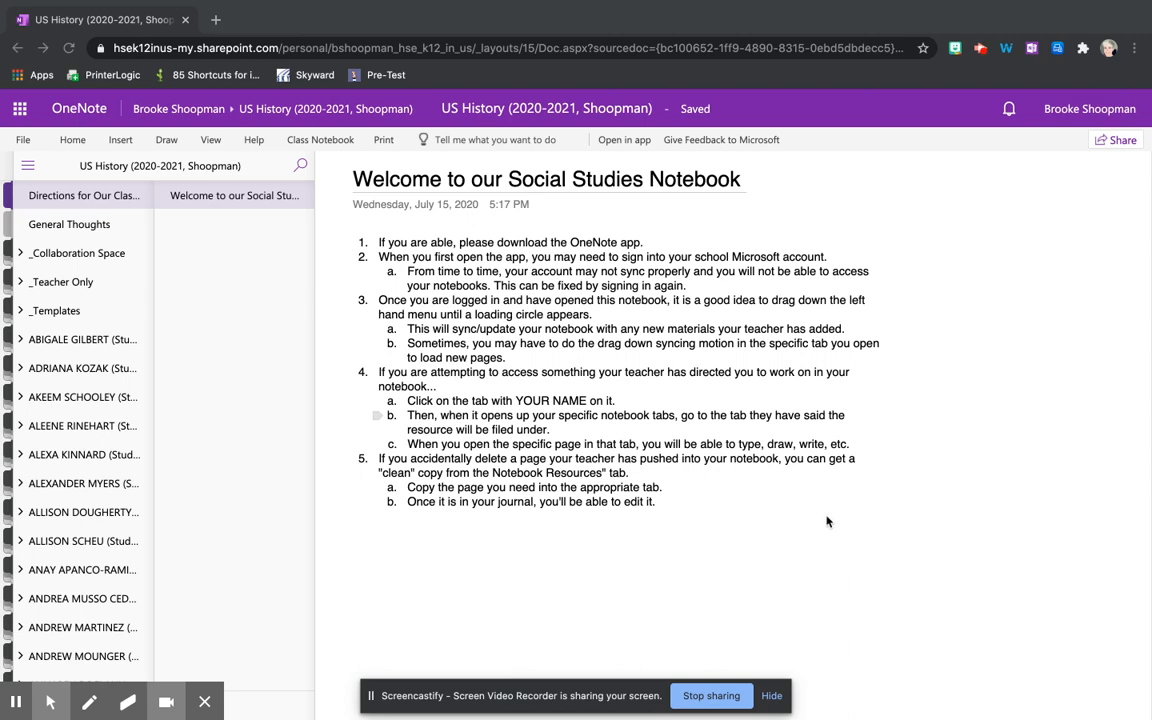
mouse_move(836, 510)
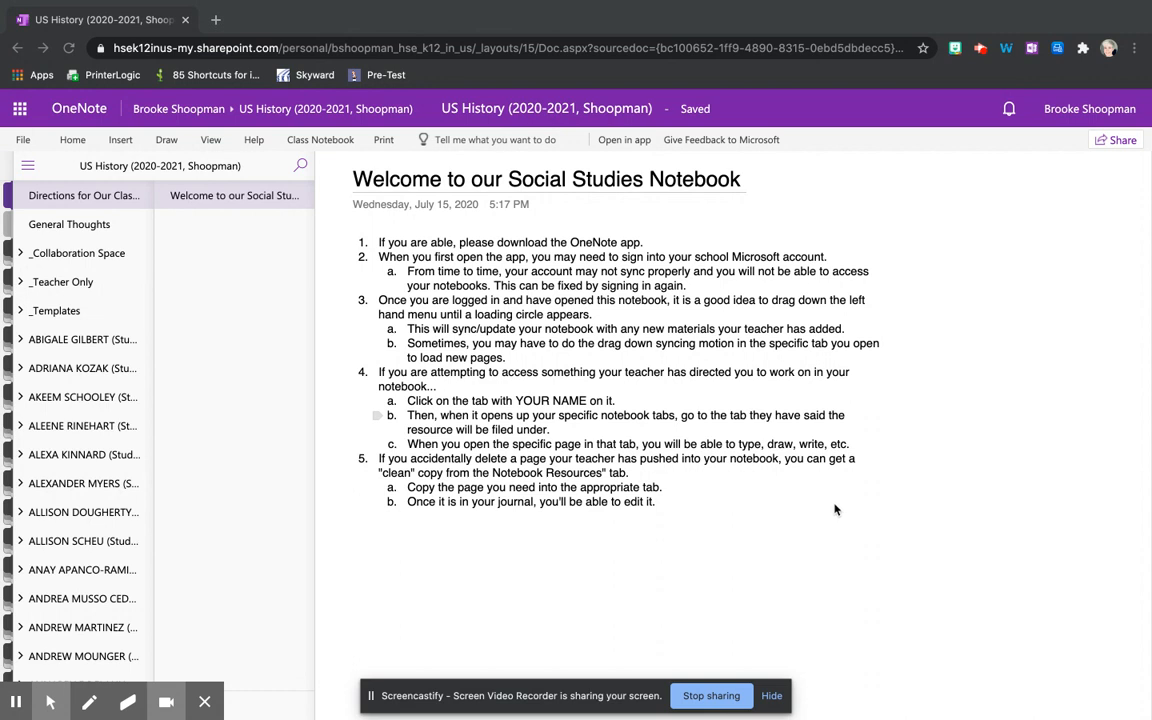
mouse_move(830, 520)
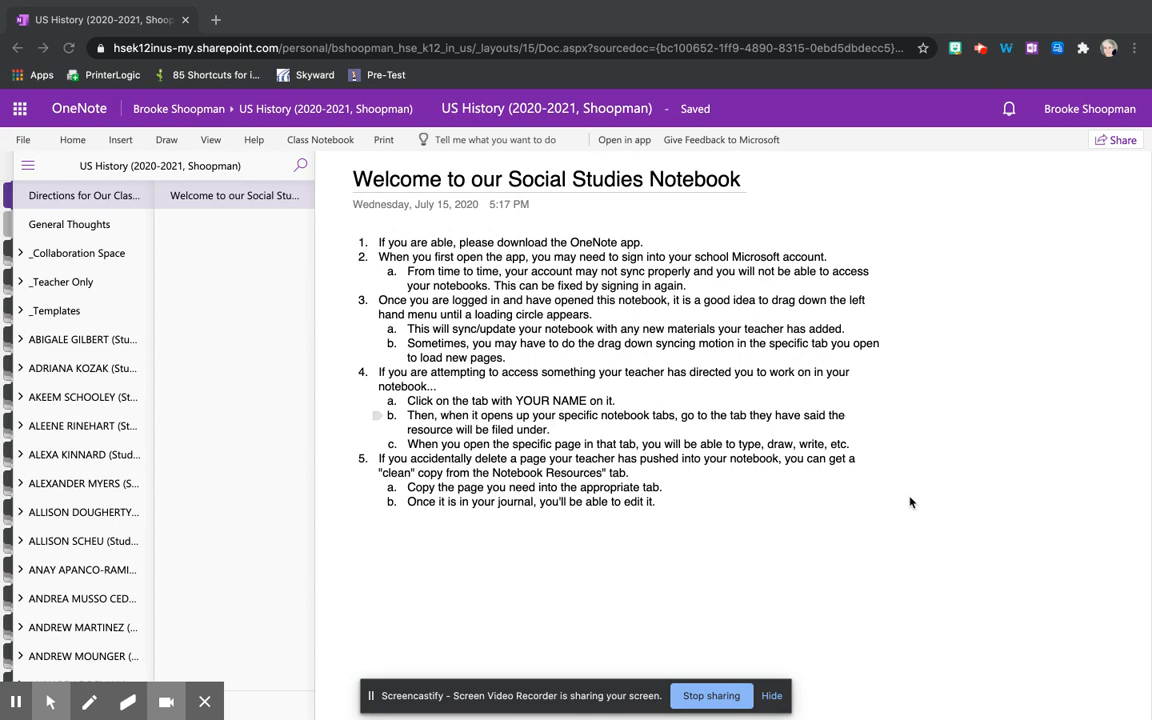
mouse_move(896, 520)
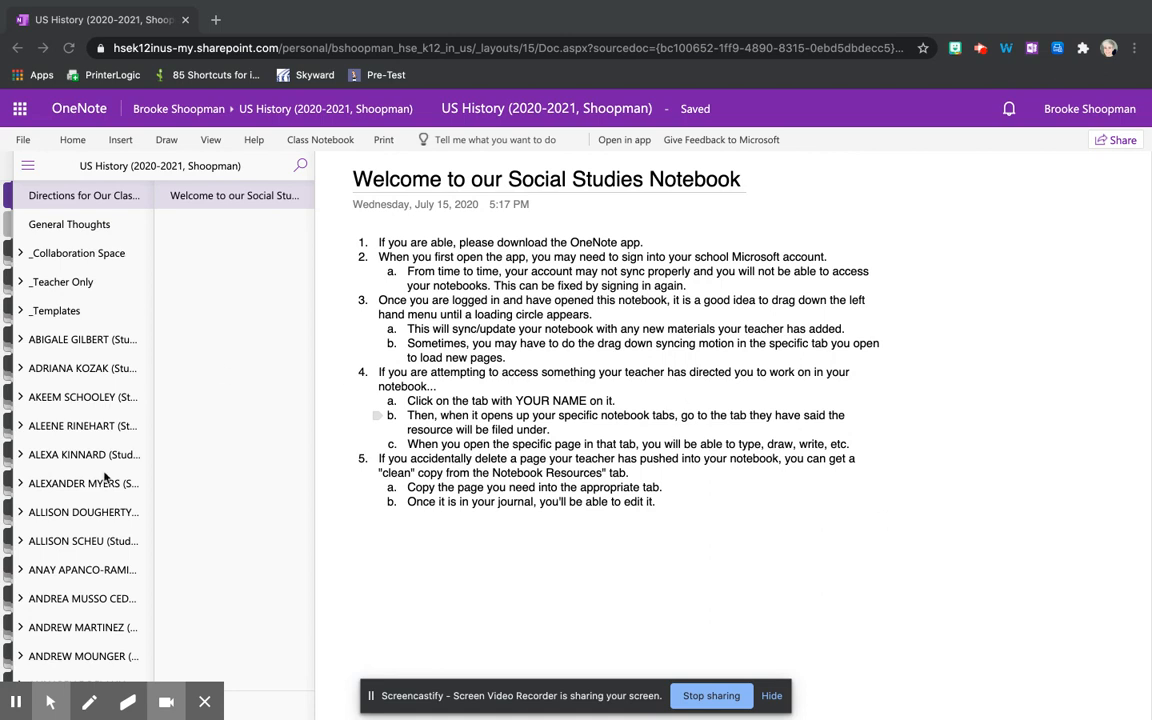
mouse_move(84, 368)
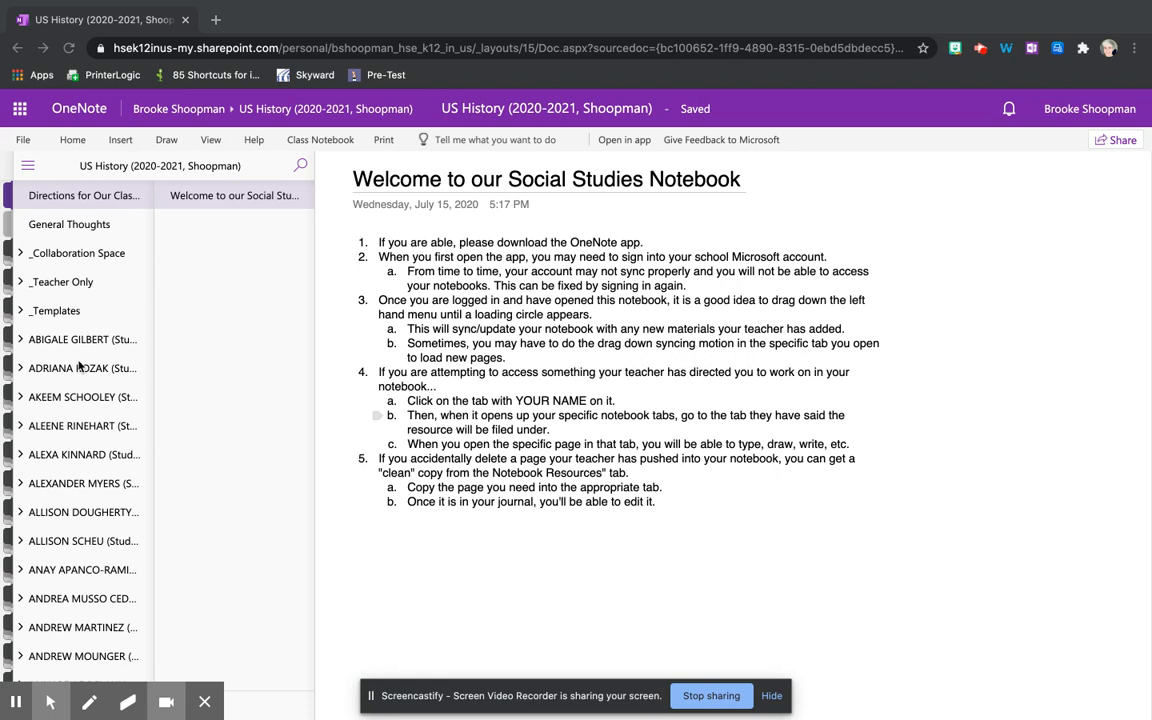
mouse_move(84, 386)
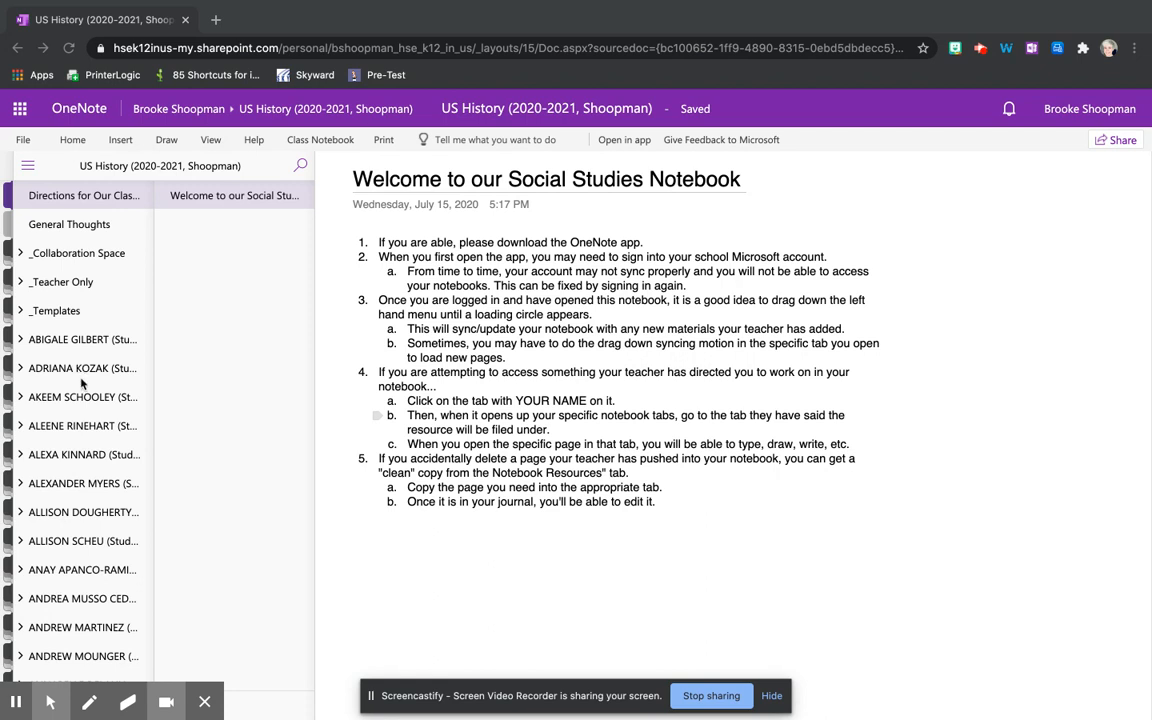
mouse_move(112, 484)
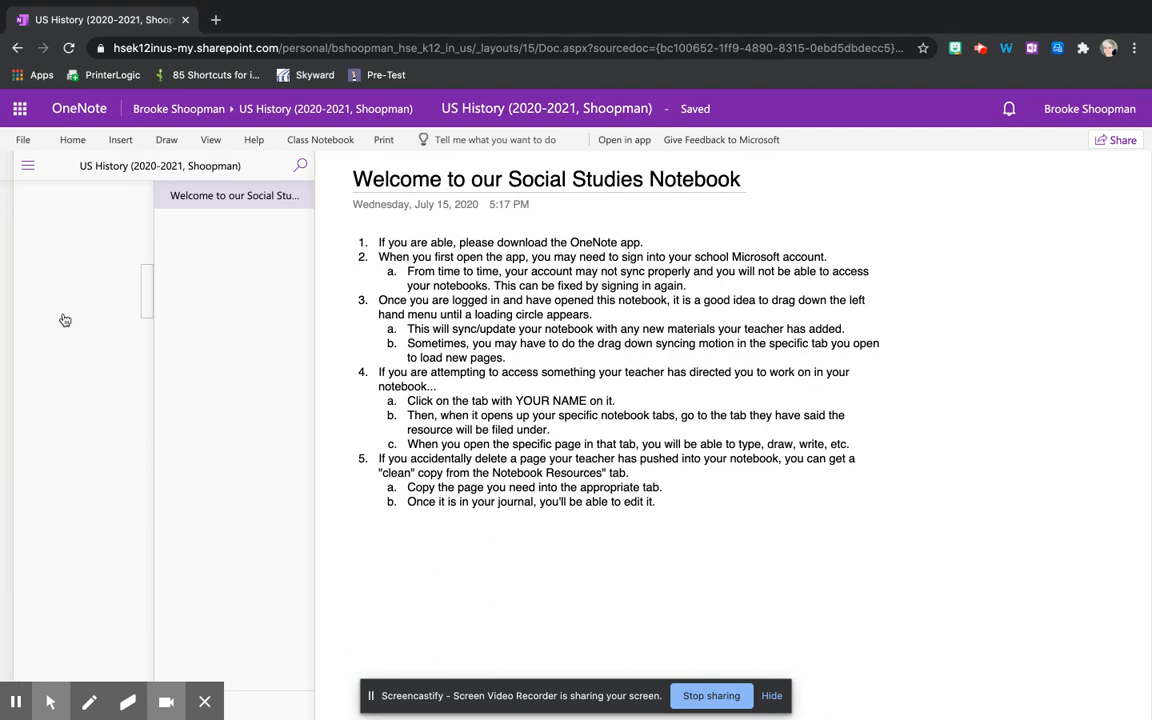
- Expand a student's section group and go to its Assignments (Graded) section
scroll("down", 3)
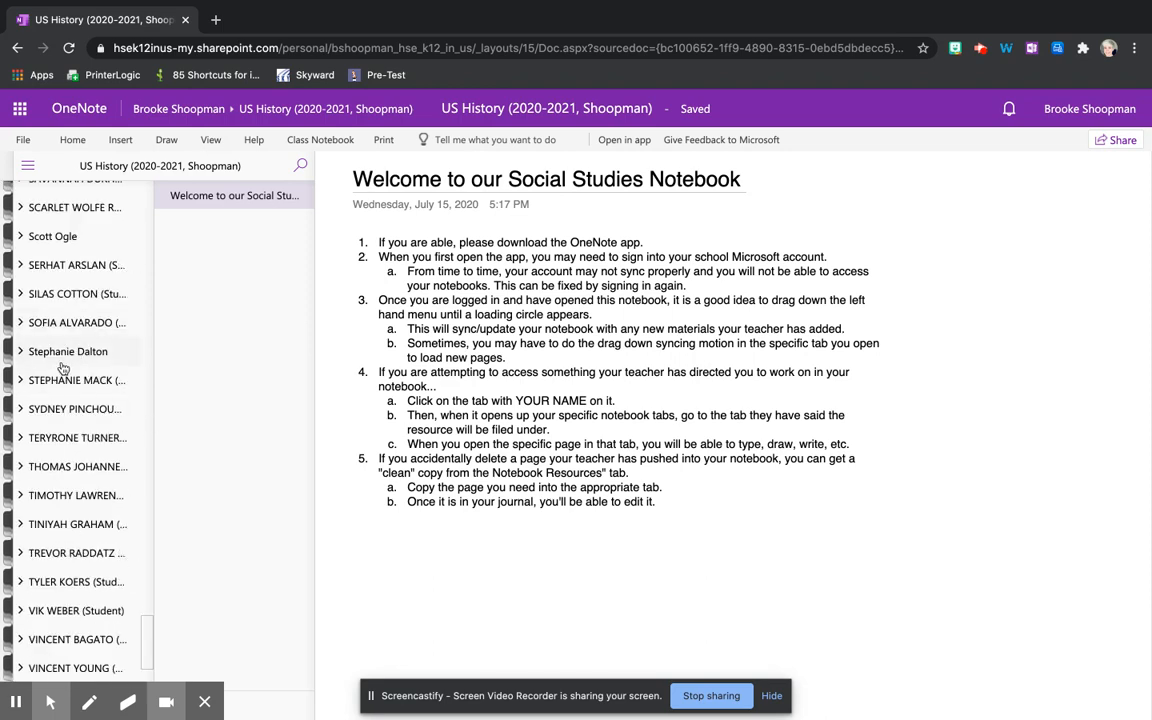
left_click(68, 352)
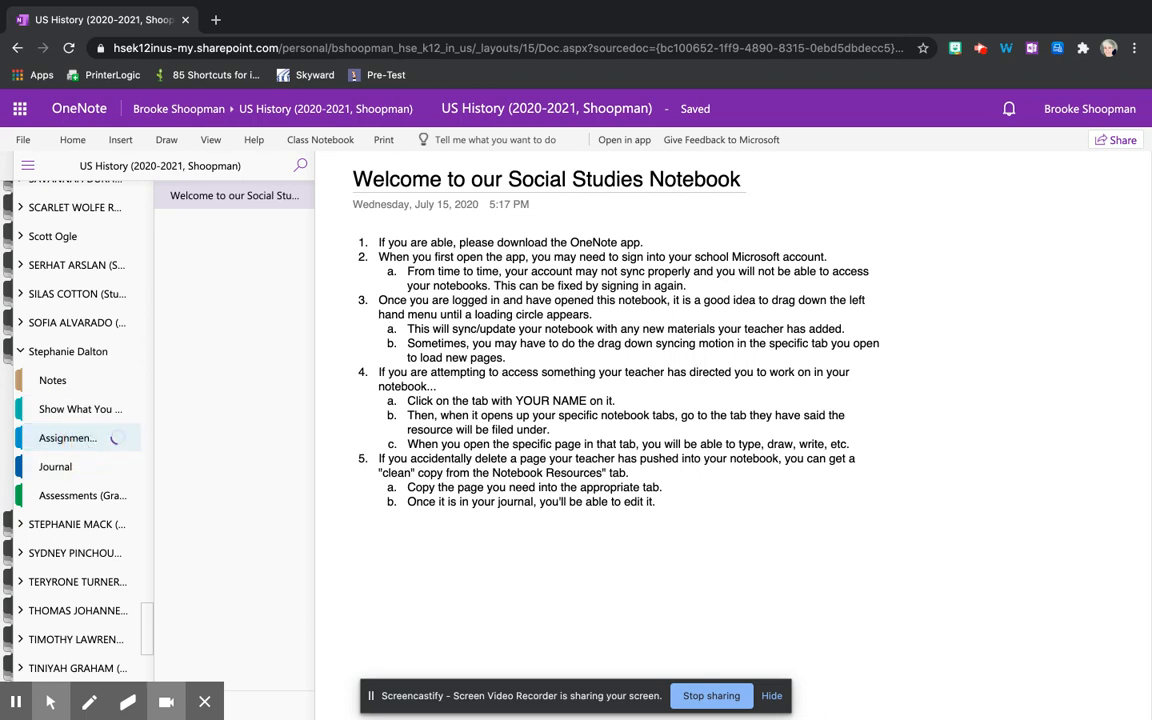
left_click(228, 252)
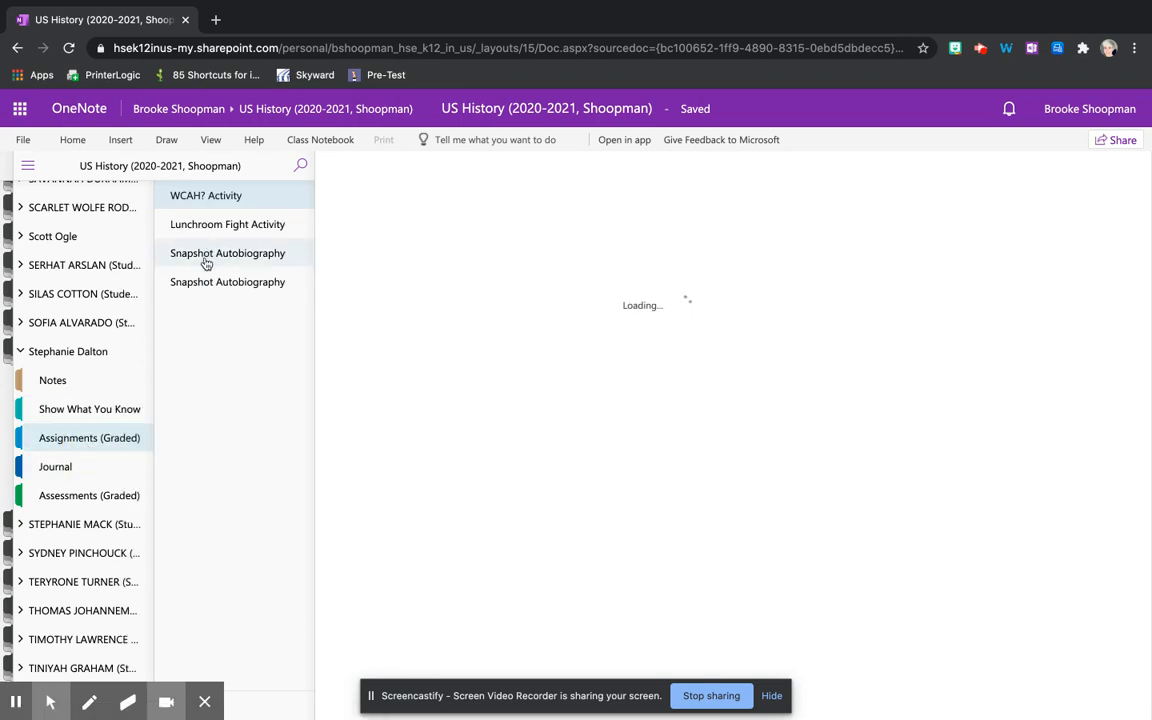
- Select the Snapshot Autobiography page instead of the WCAH? Activity page
left_click(206, 196)
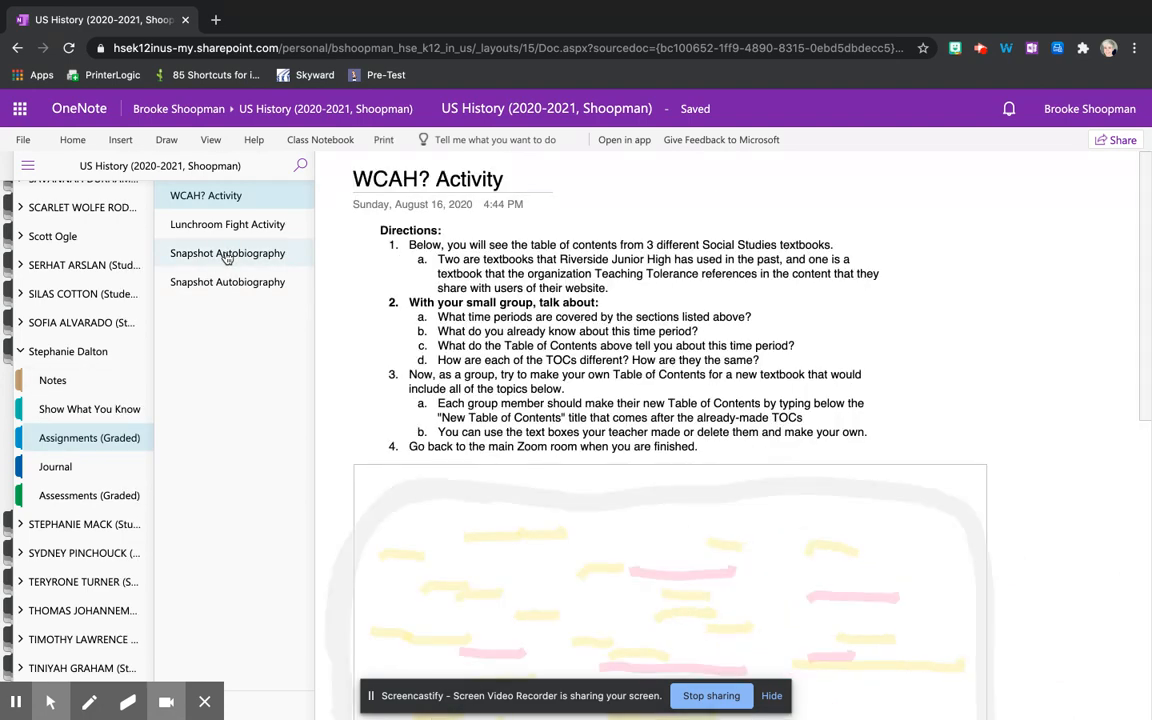
left_click(228, 252)
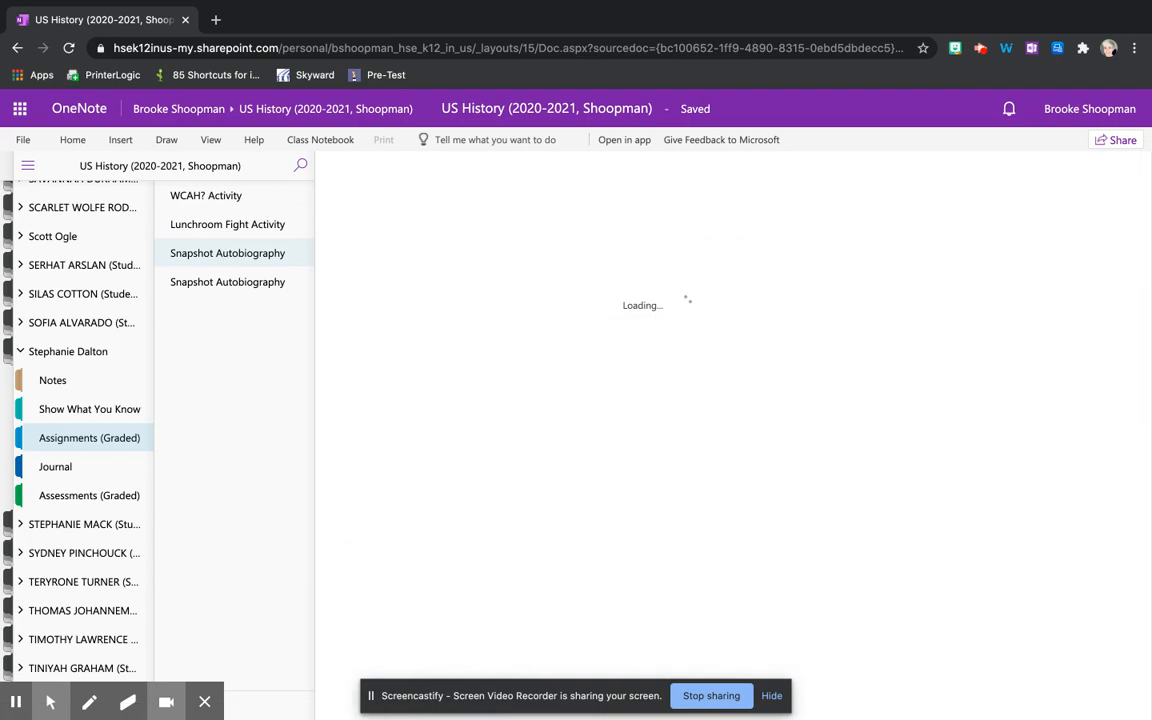
- Load the Snapshot Autobiography page and review its brainstorming list and memory summaries
left_click(228, 252)
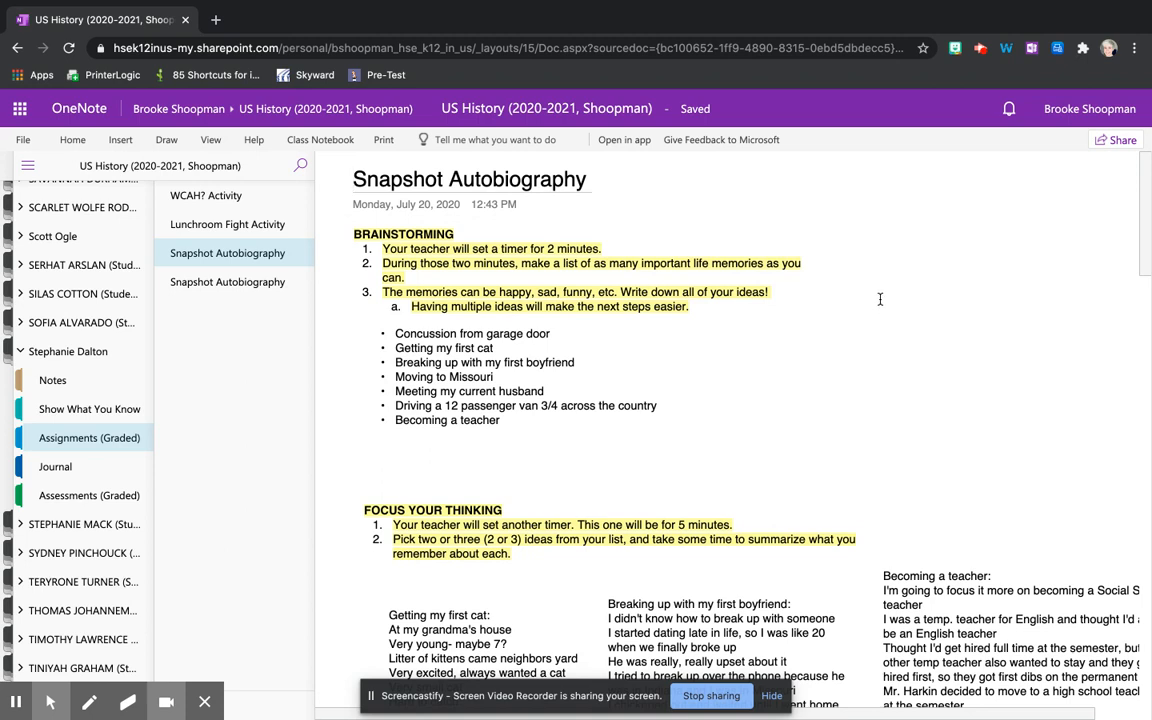
mouse_move(880, 298)
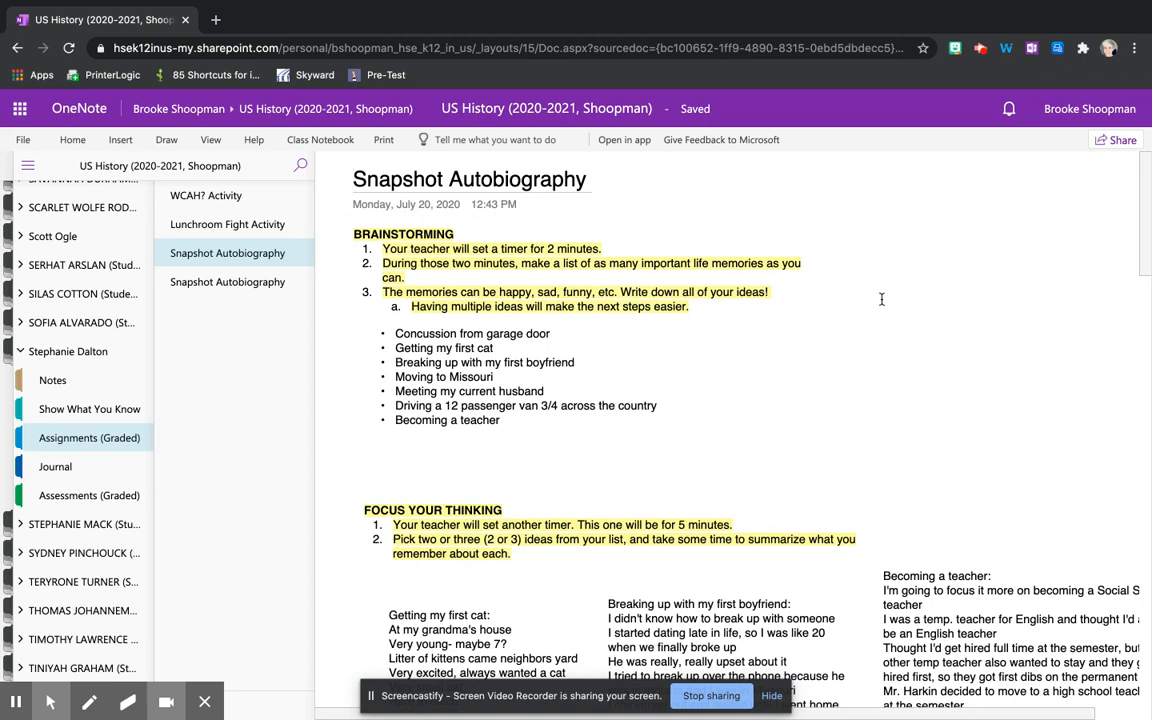
mouse_move(986, 344)
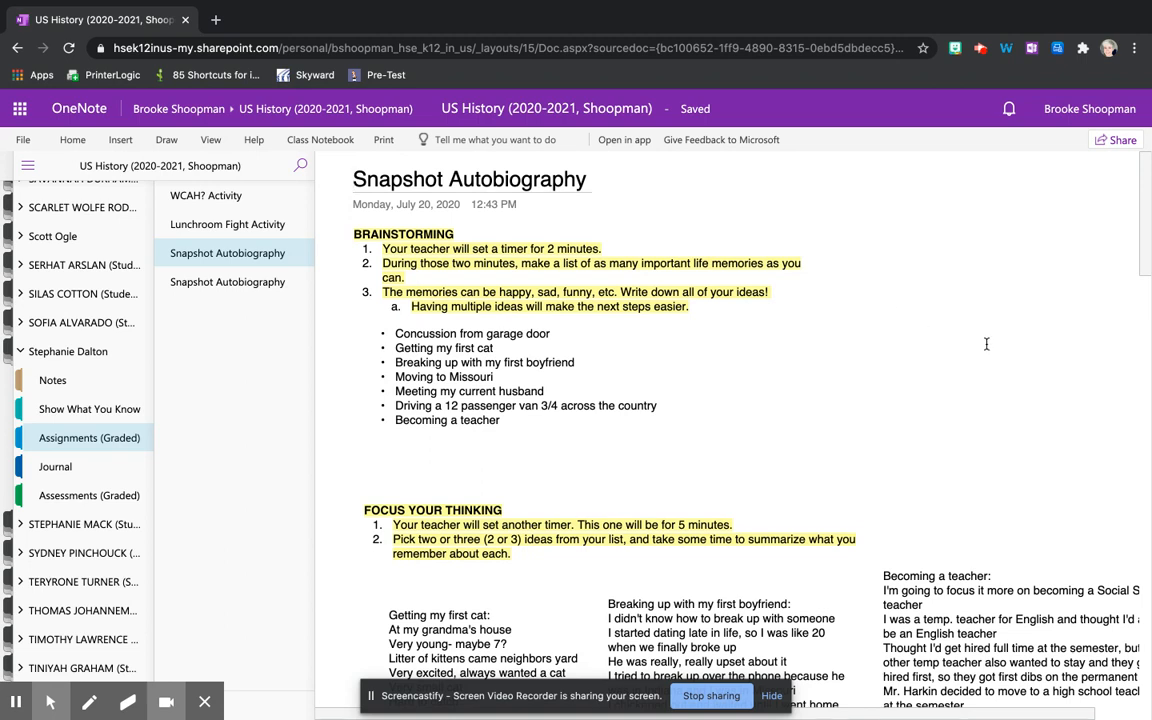
mouse_move(924, 332)
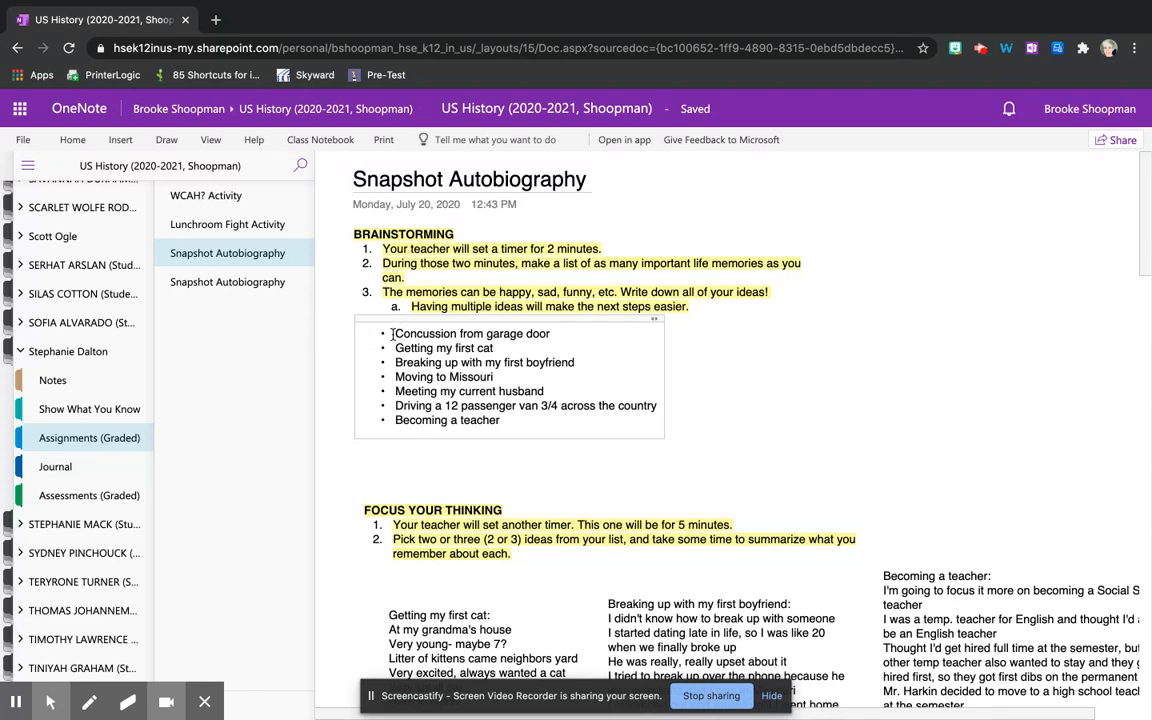
mouse_move(396, 348)
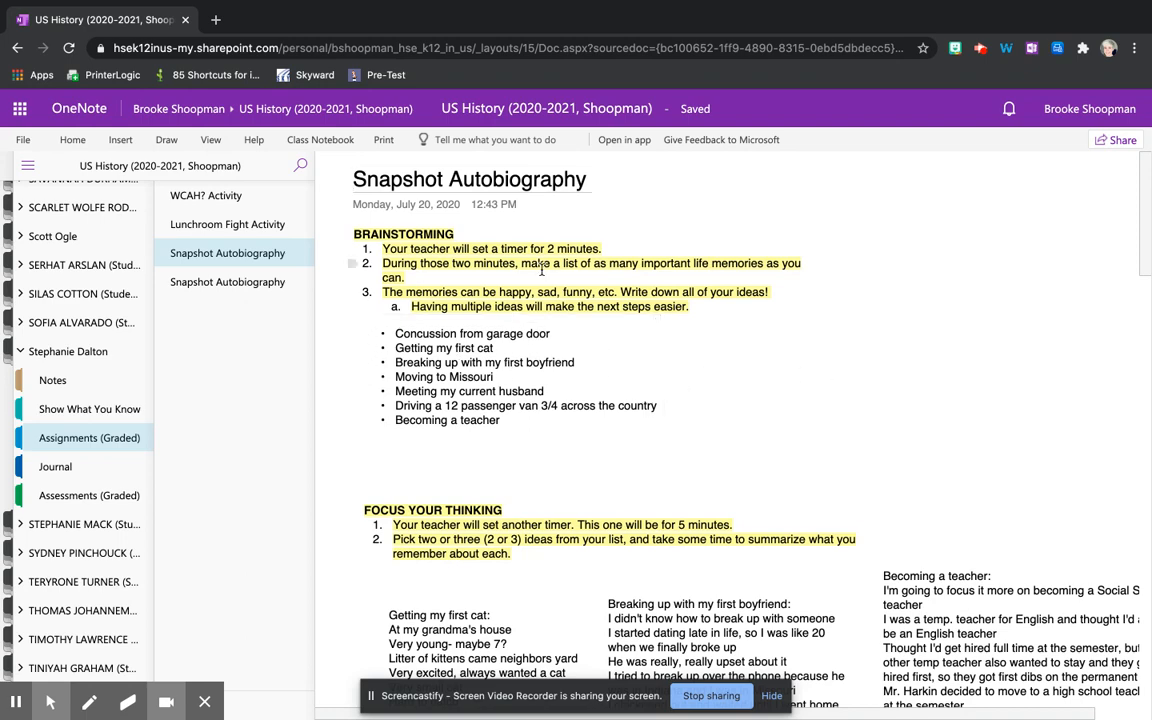
scroll("down", 3)
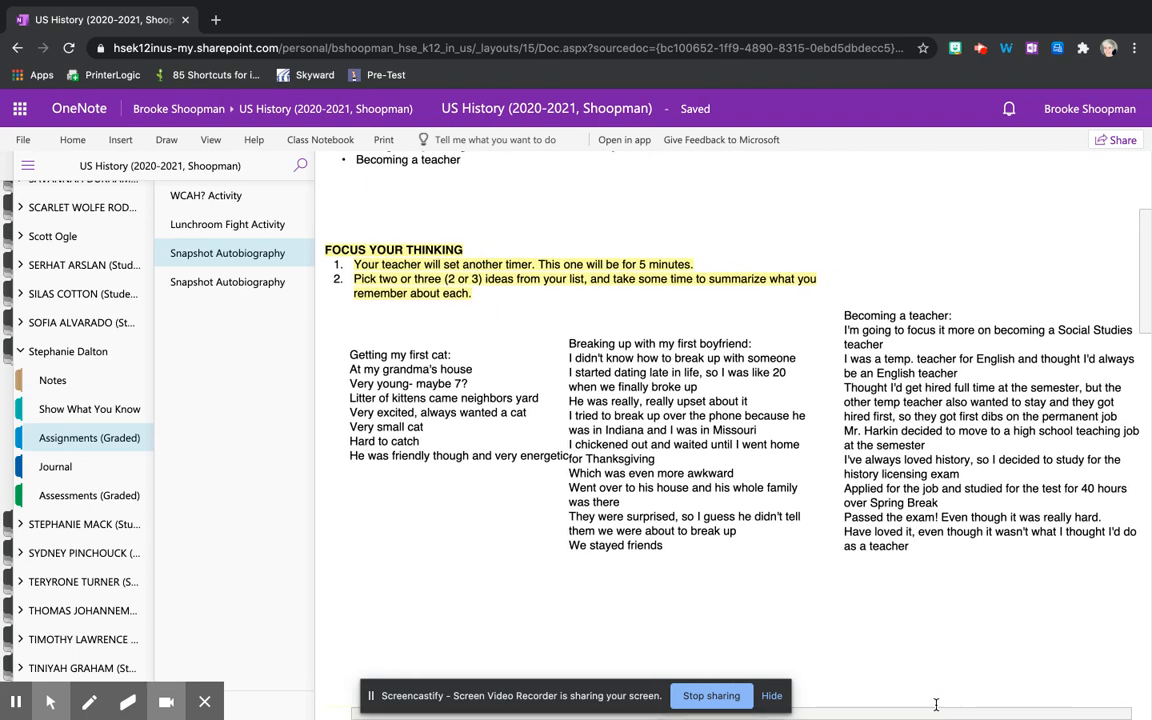
scroll("up", 3)
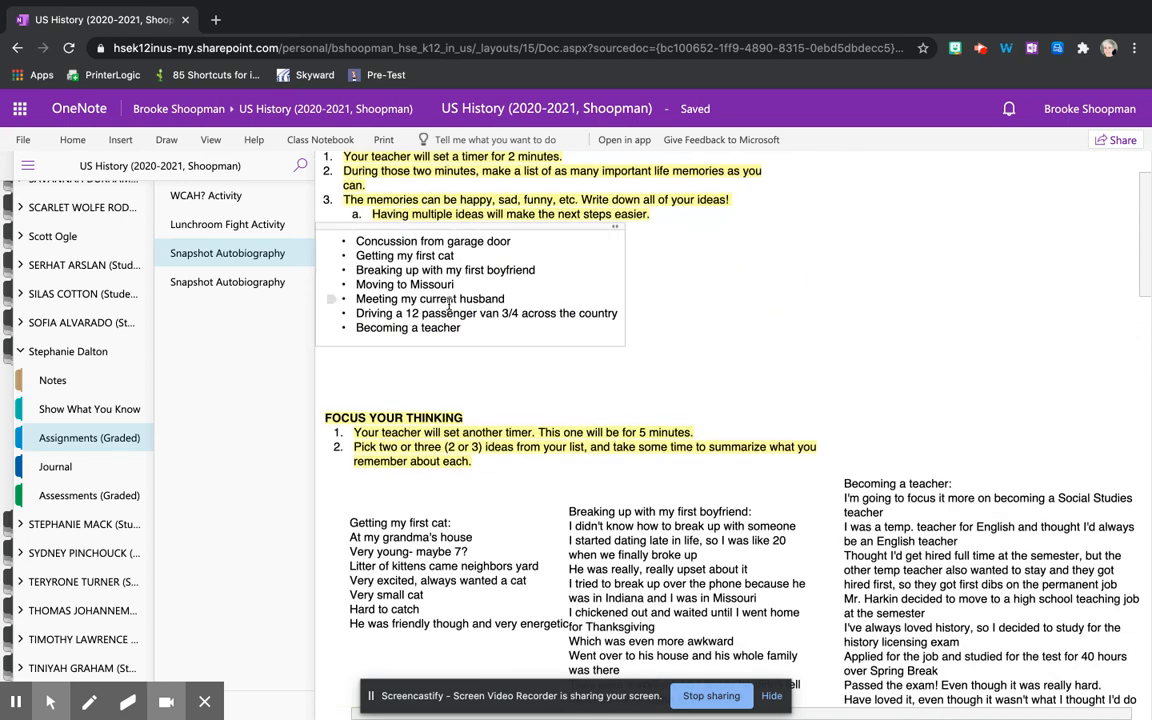
scroll("down", 3)
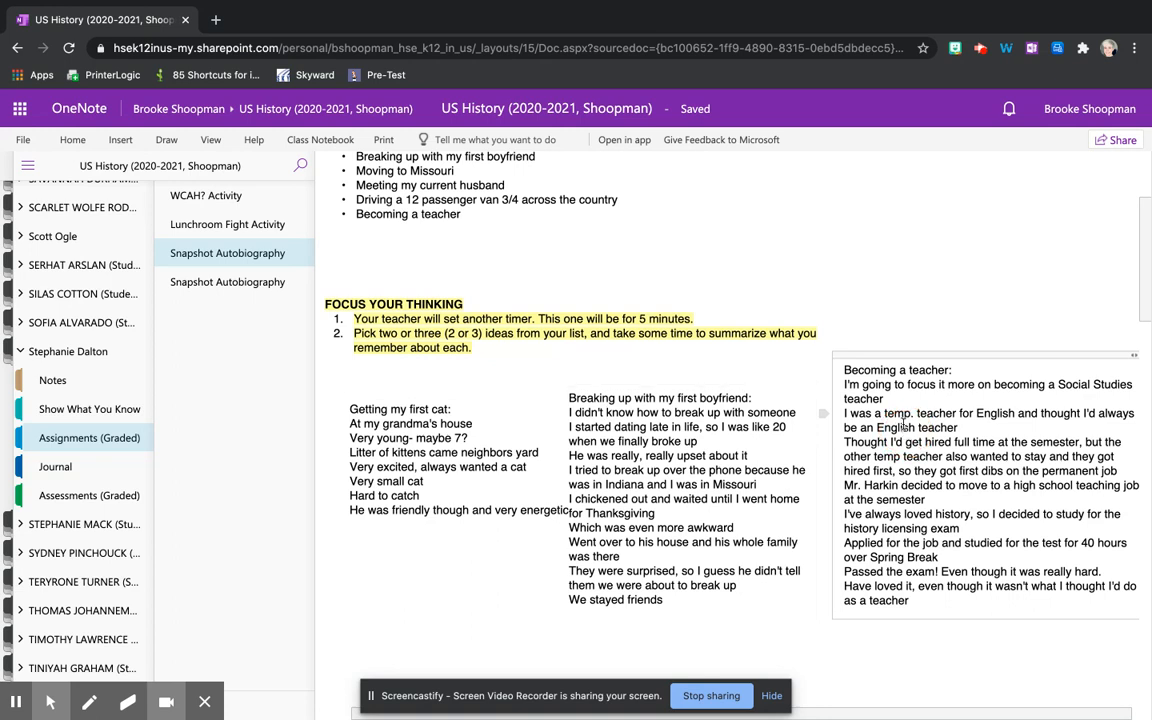
mouse_move(904, 424)
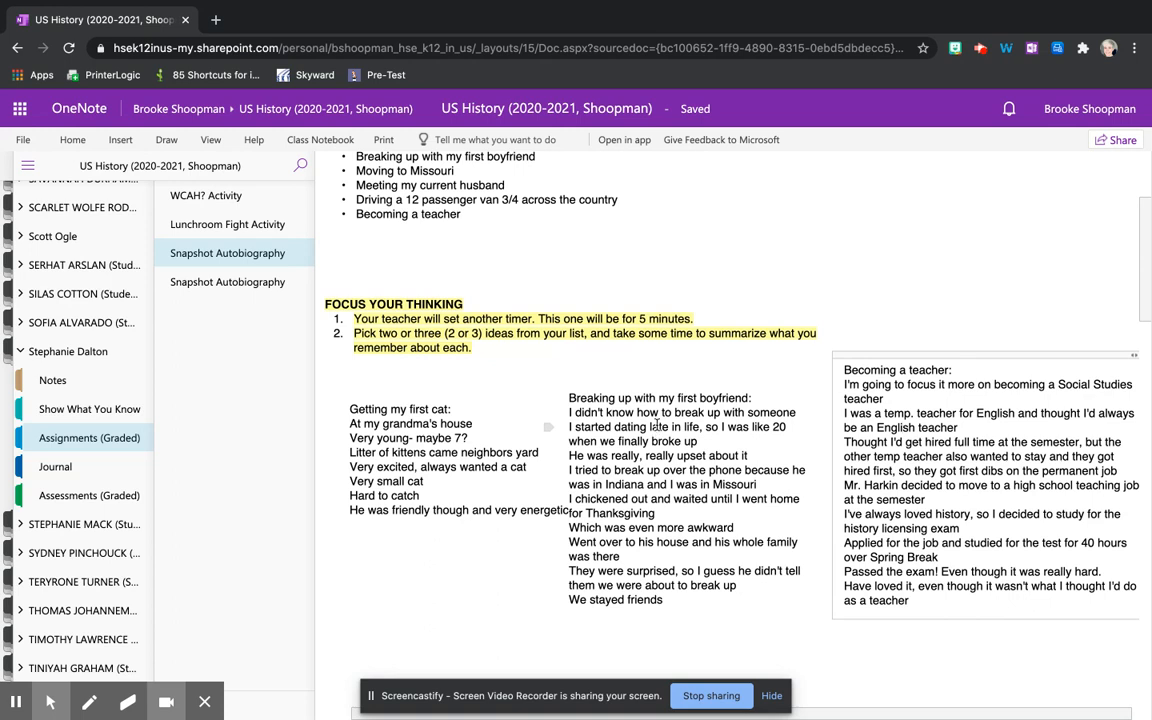
mouse_move(658, 428)
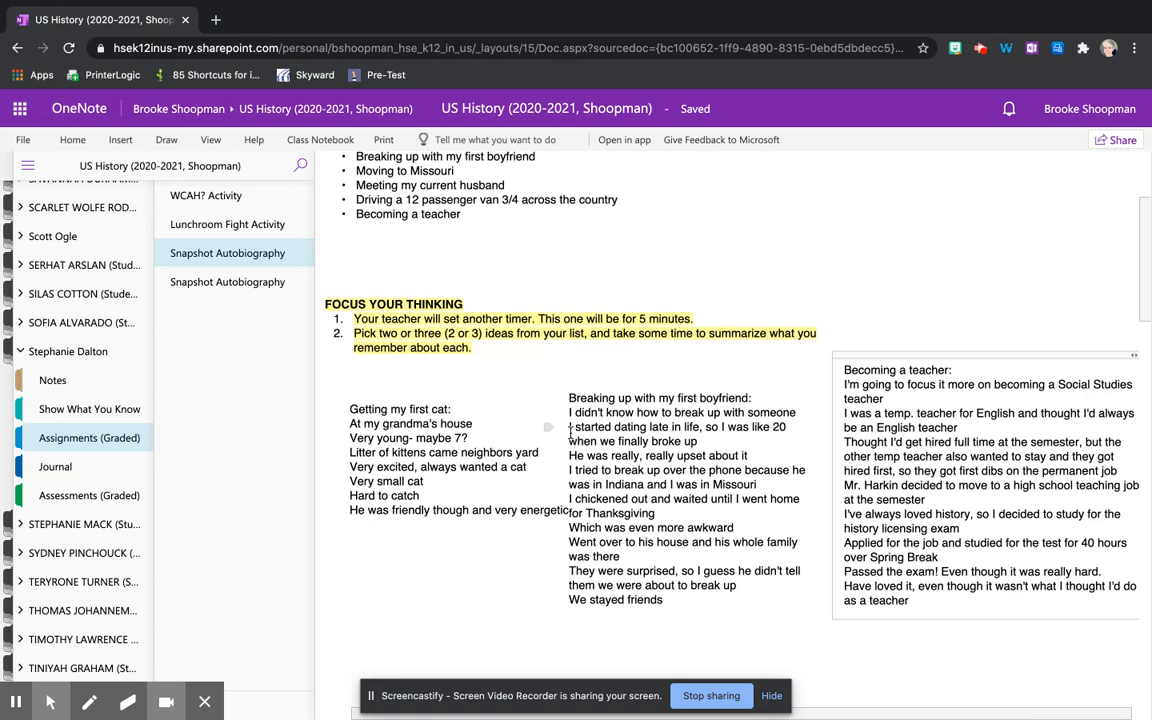
mouse_move(568, 432)
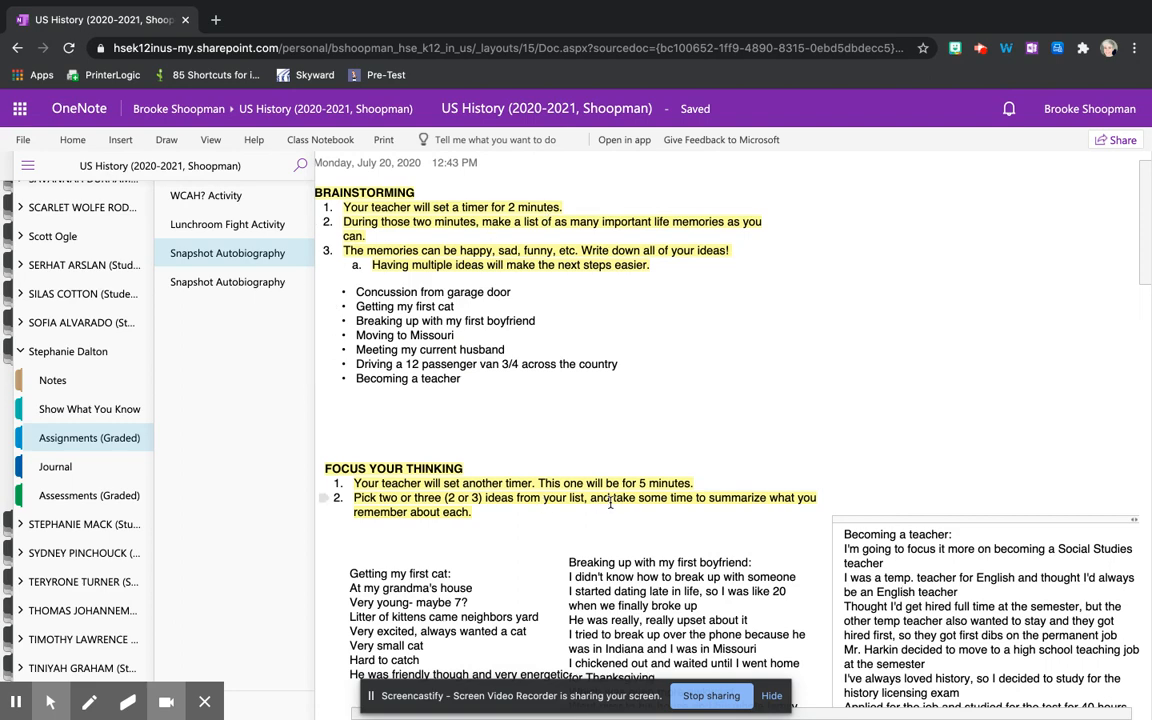
scroll("down", 3)
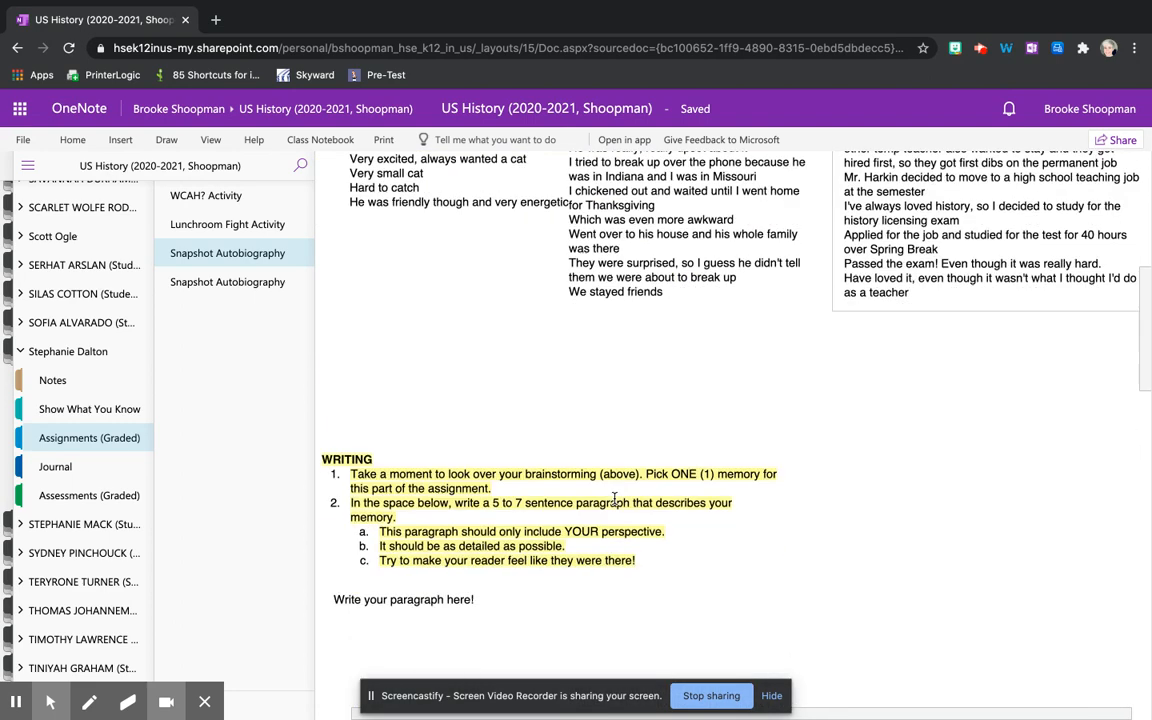
scroll("down", 3)
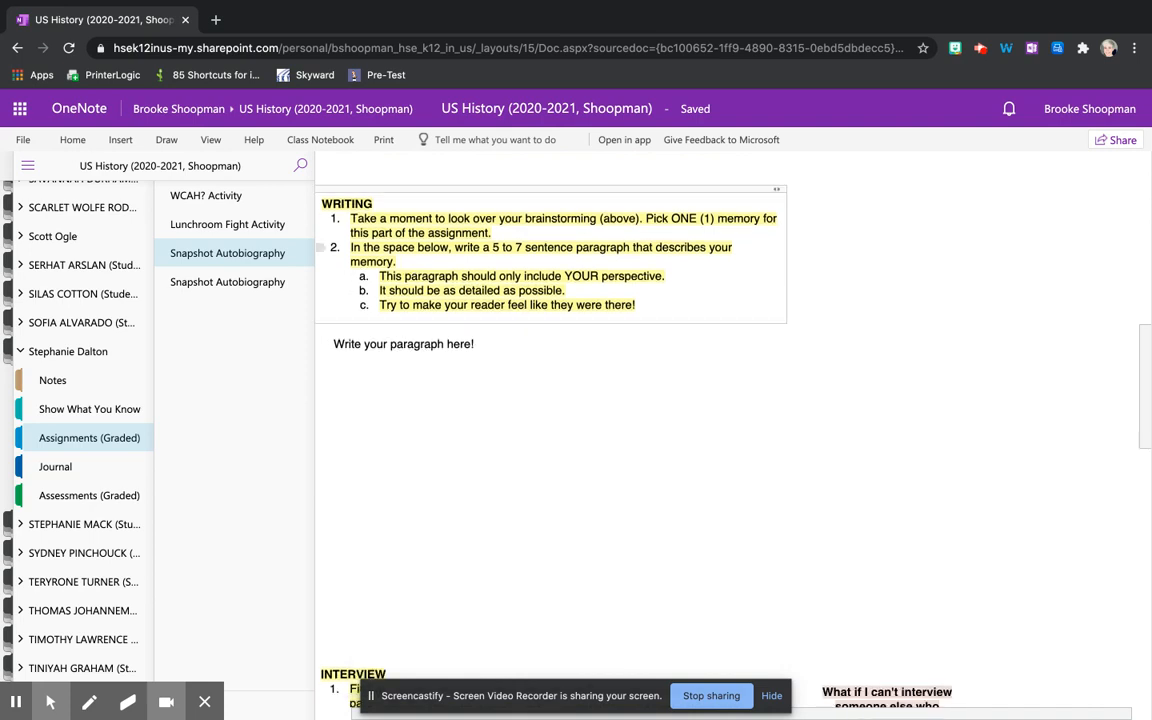
left_click(424, 350)
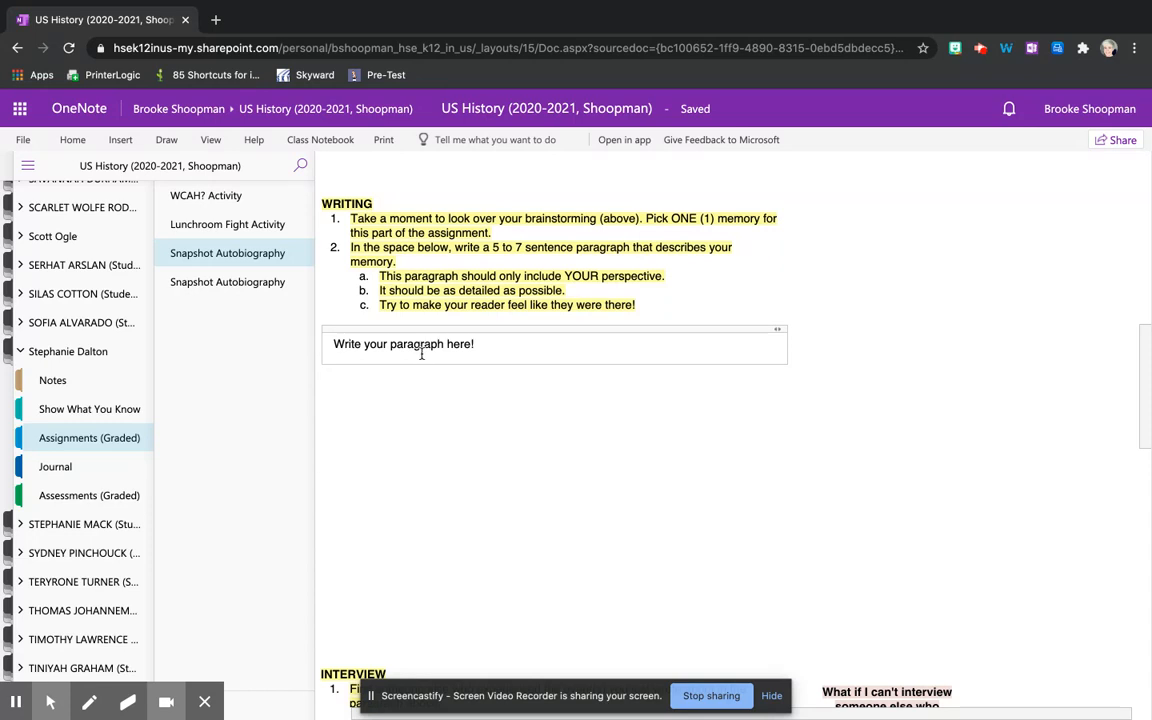
left_click(448, 364)
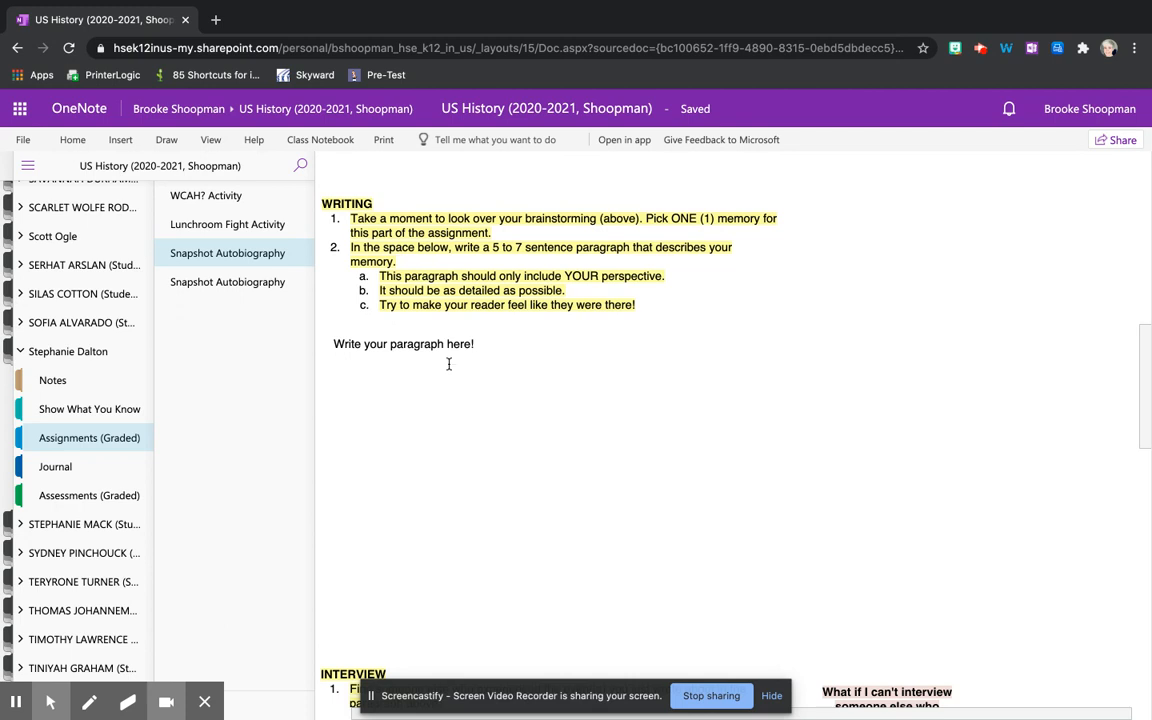
left_click(448, 344)
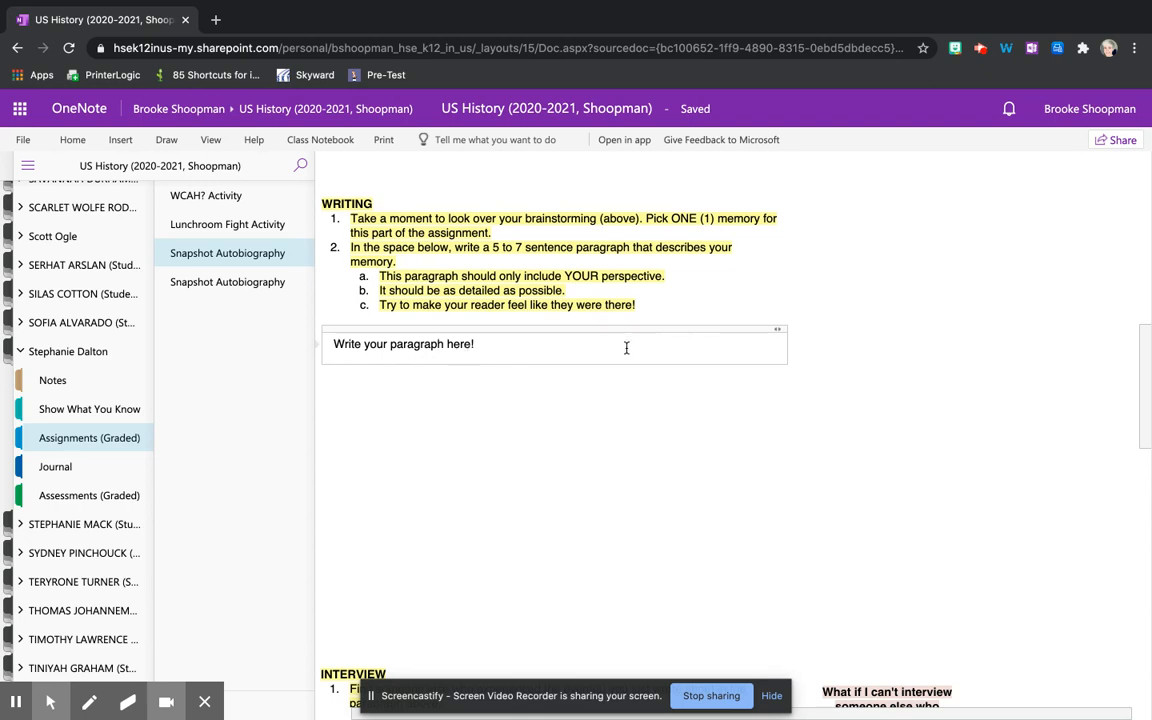
mouse_move(542, 354)
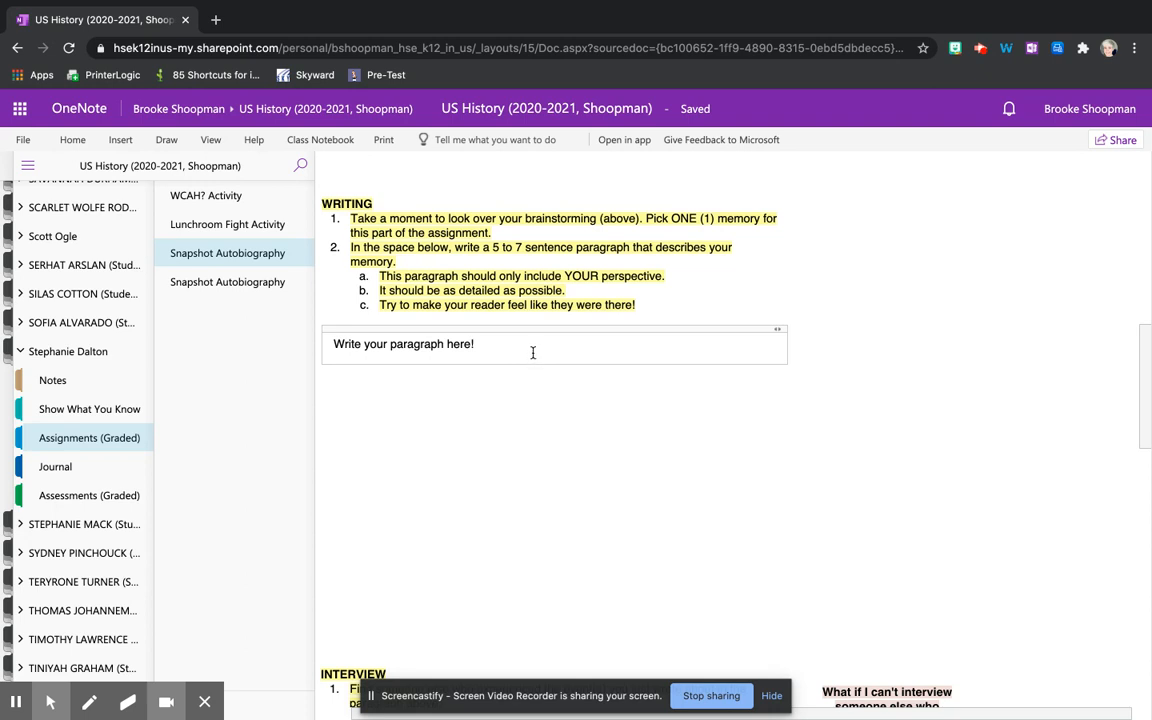
left_click(540, 382)
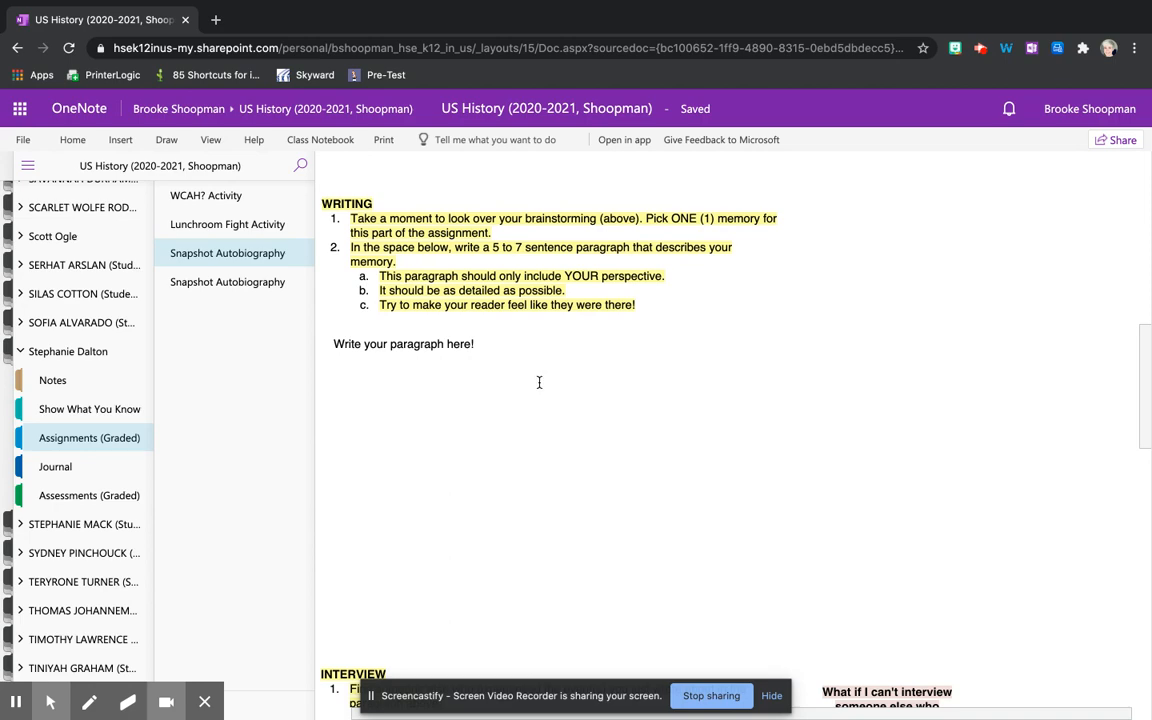
mouse_move(728, 404)
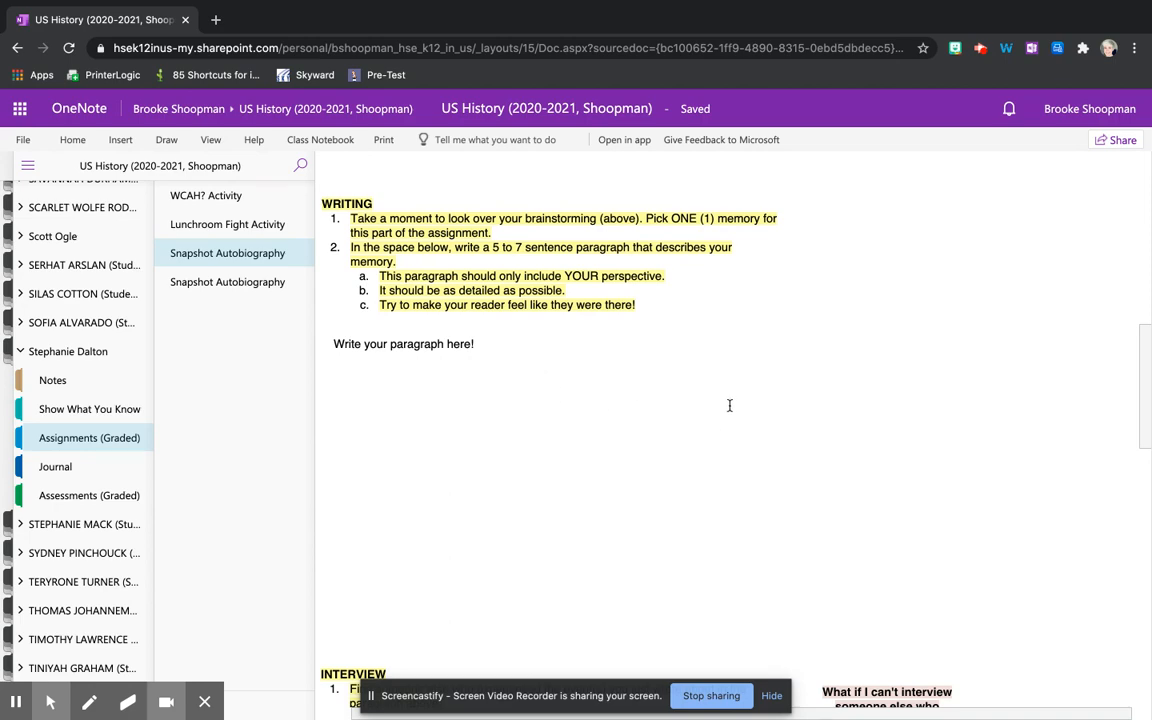
scroll("down", 3)
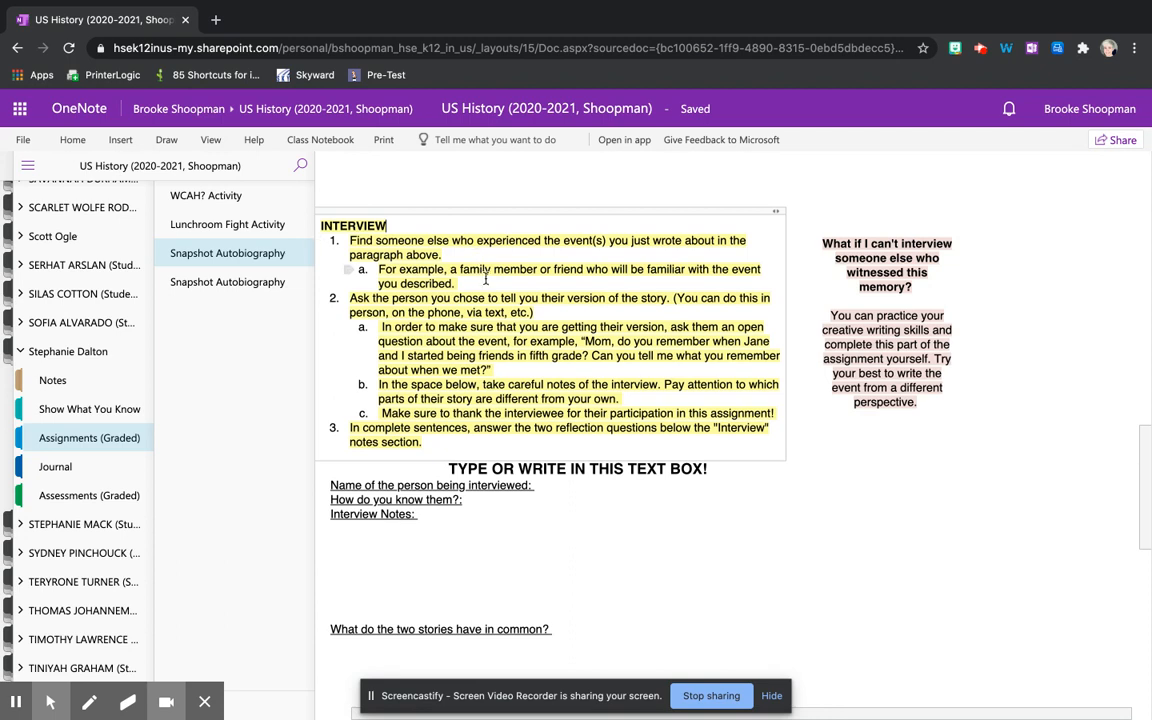
mouse_move(524, 296)
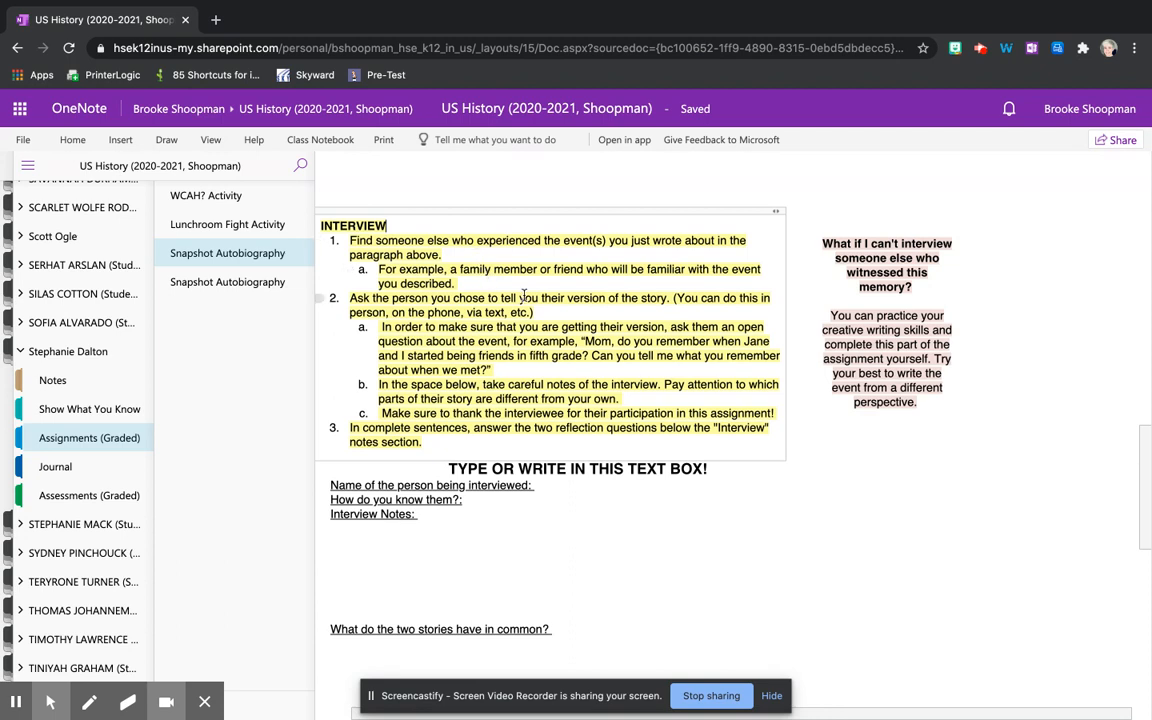
mouse_move(556, 308)
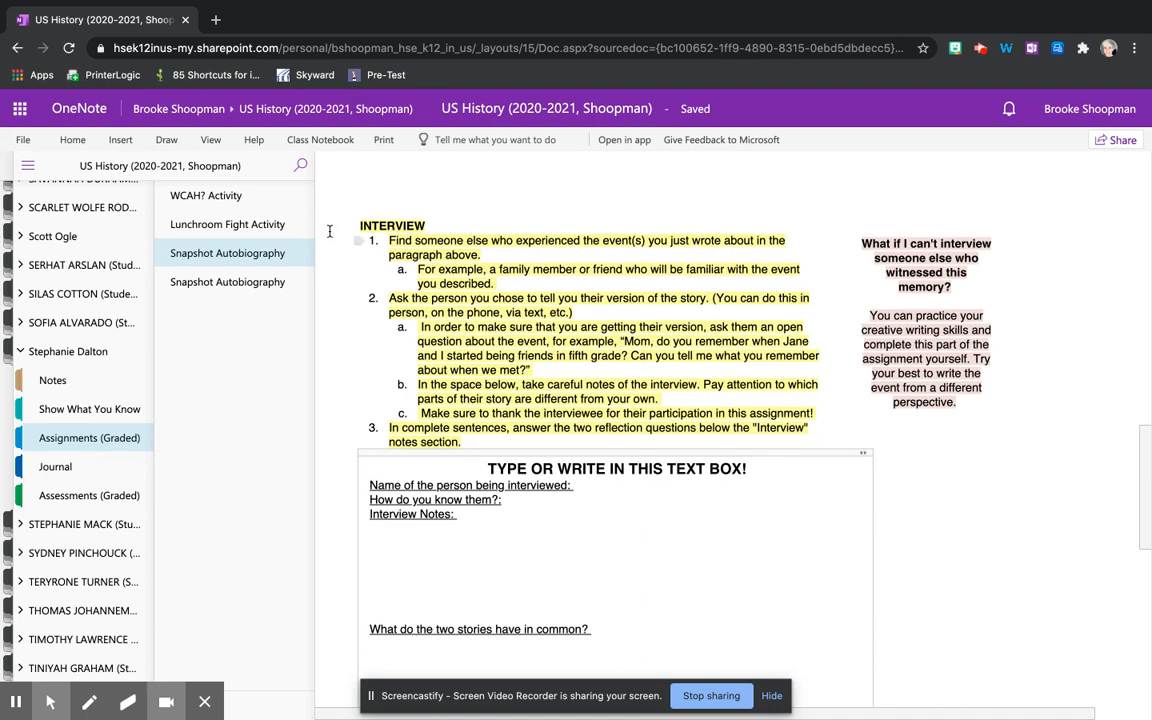
left_click(120, 140)
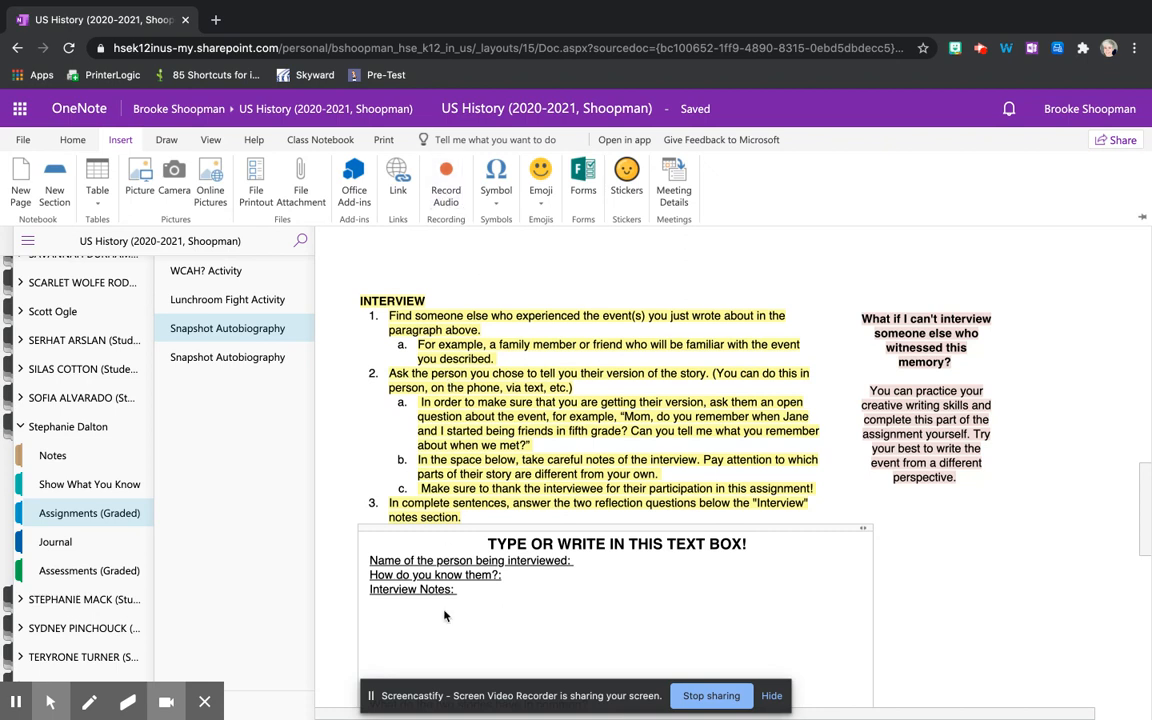
mouse_move(572, 608)
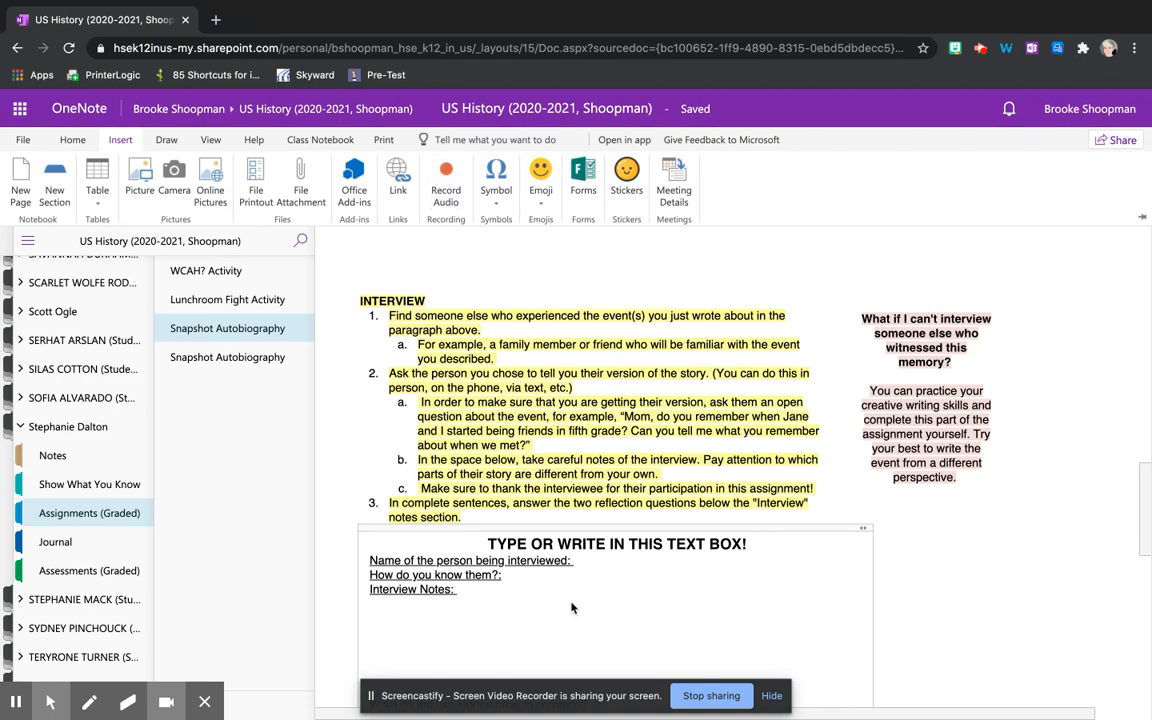
mouse_move(508, 632)
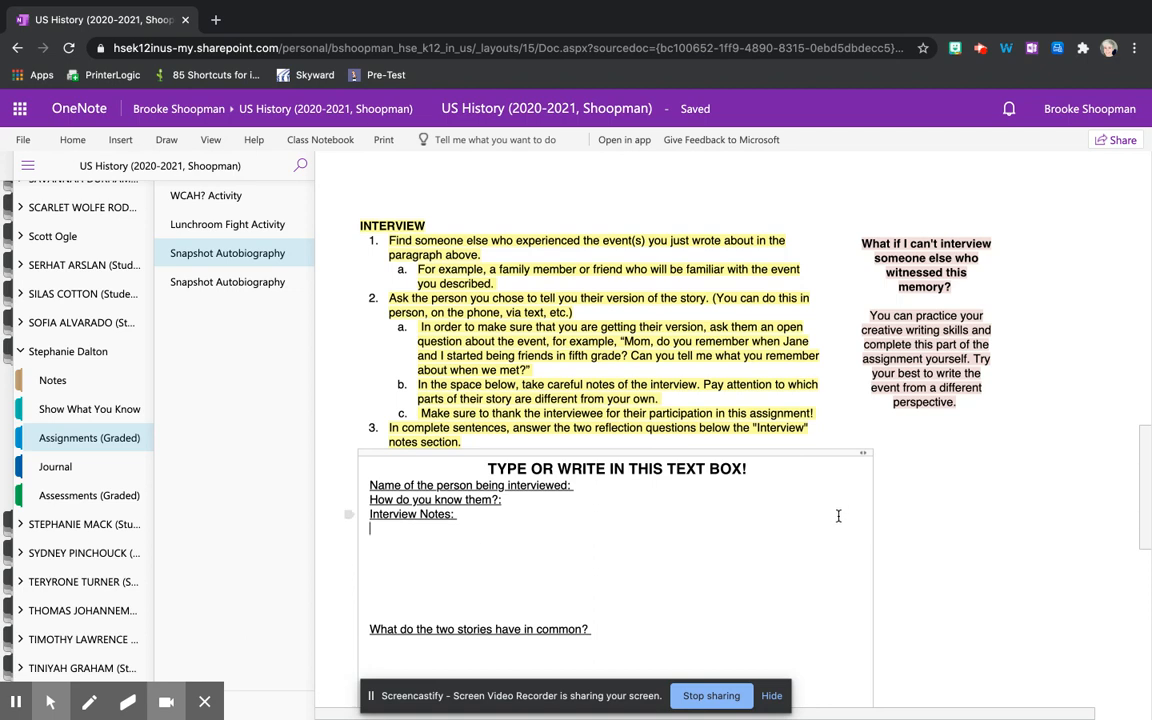
scroll("down", 3)
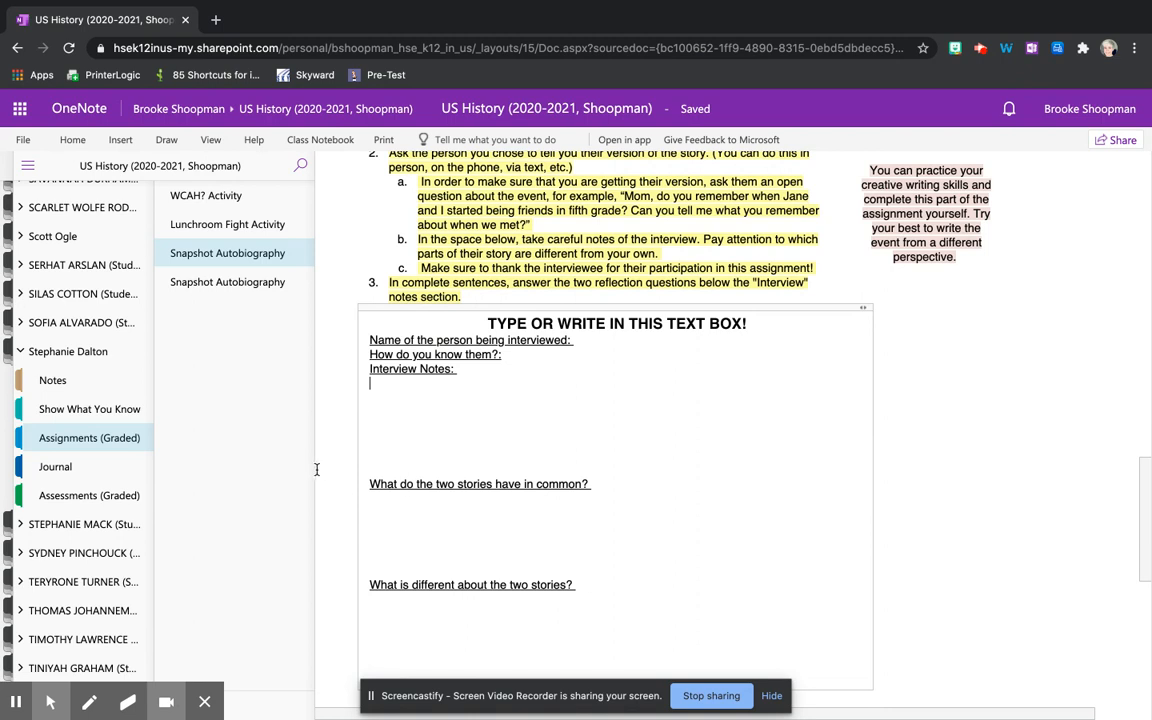